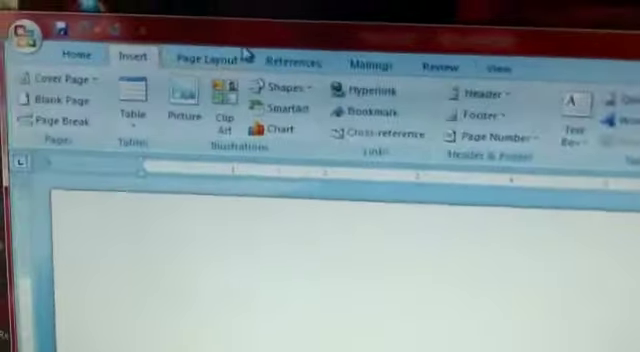
Step: Open the Shapes gallery to pick the oval for drawing on the page
left_click(289, 99)
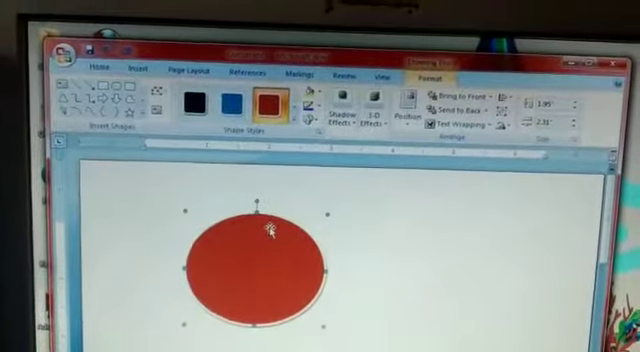
left_click(339, 110)
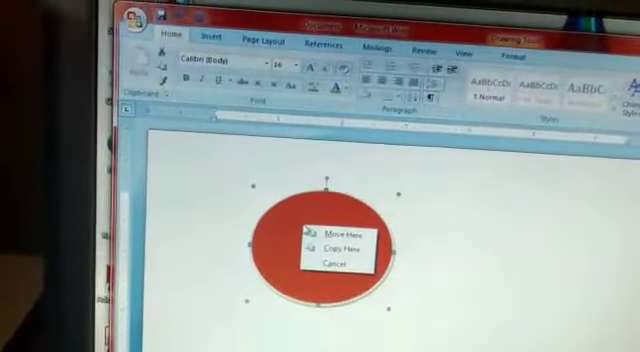
Step: Cancel the pending move and type 'CIRCLE' as text inside the oval
left_click(325, 225)
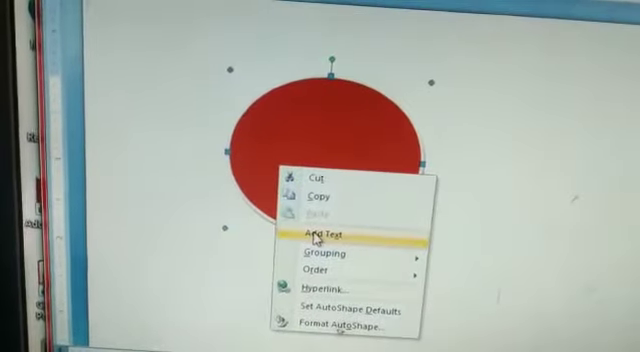
left_click(321, 234)
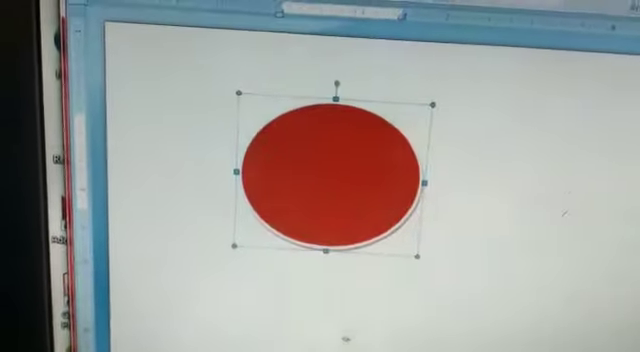
type("CIRCLE")
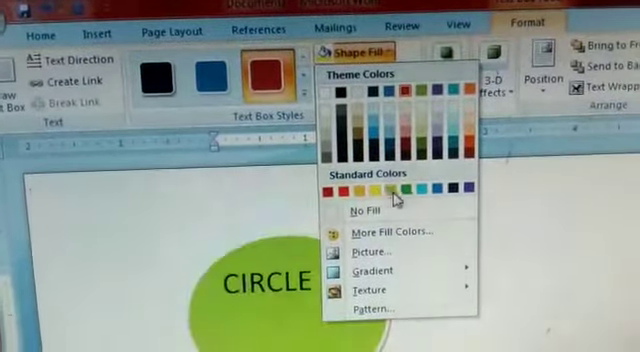
Step: Change the CIRCLE oval's Shape Fill to yellow
left_click(356, 191)
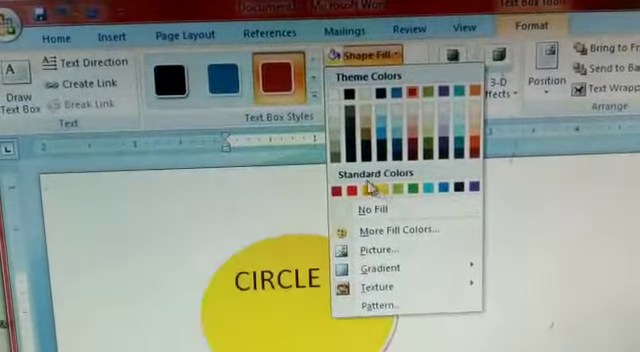
left_click(415, 188)
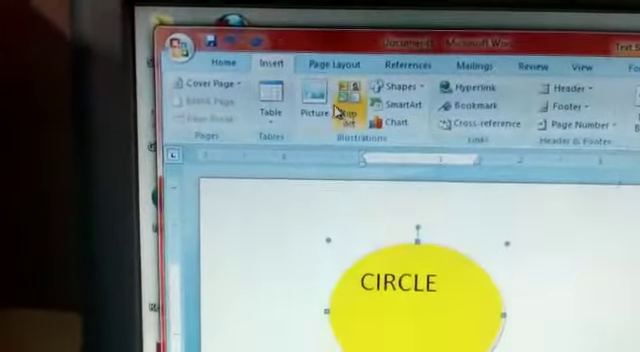
mouse_move(290, 100)
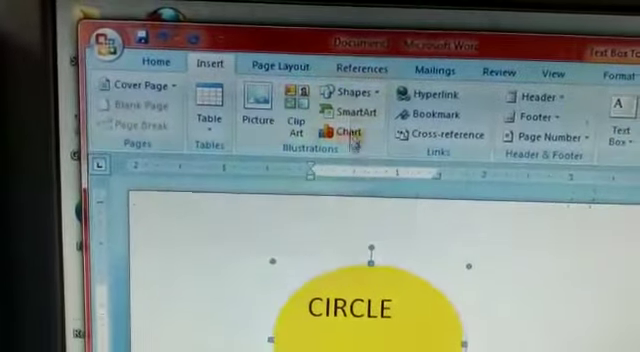
mouse_move(334, 112)
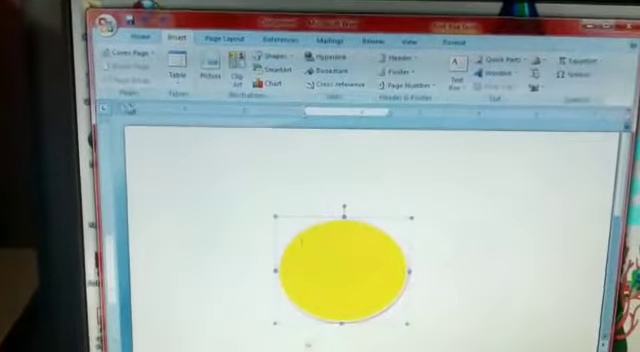
Step: Insert a flower from Sample Pictures, then browse the SmartArt graphic chooser
left_click(177, 66)
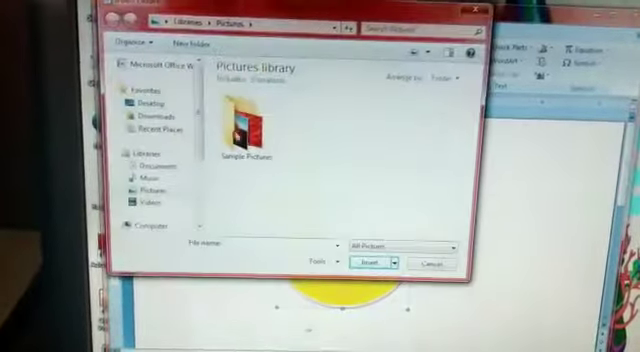
double_click(246, 130)
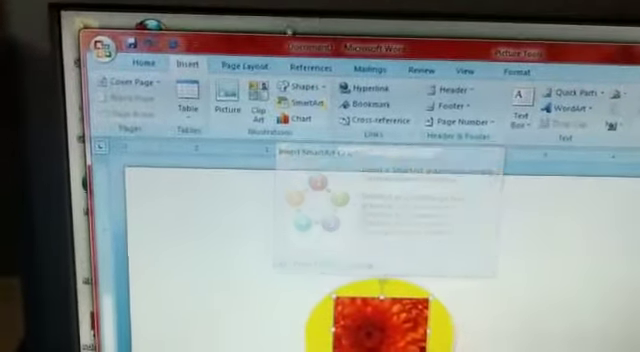
left_click(309, 103)
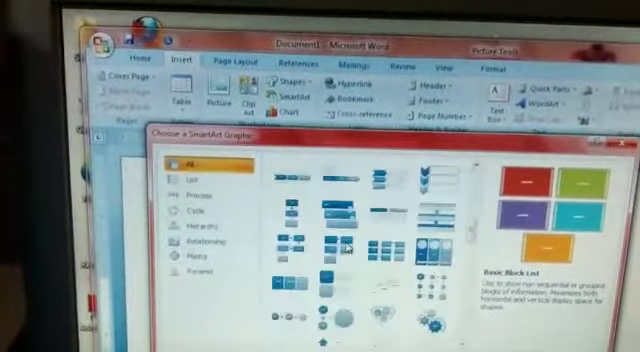
scroll("down", 3)
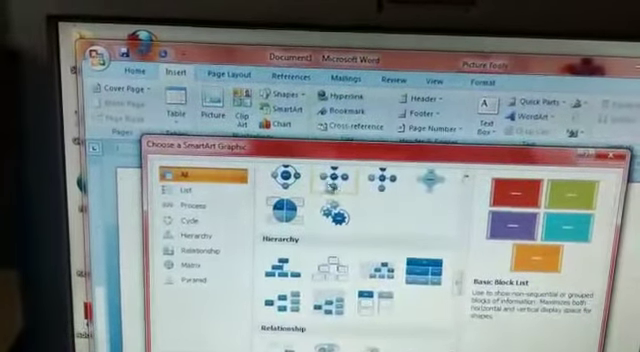